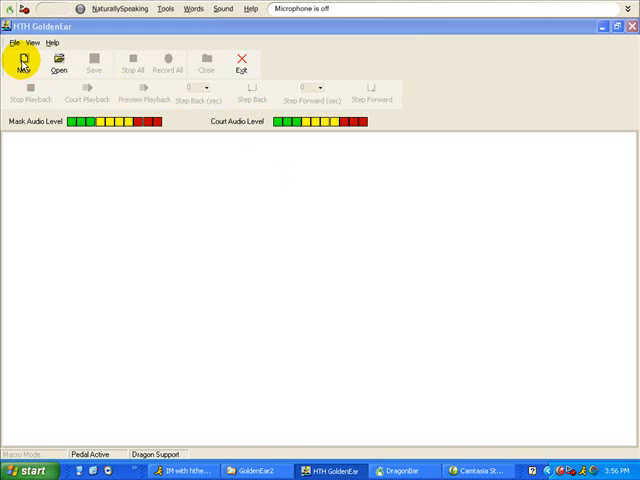
Step: Create a new project named test3 in the GoldenEar2 folder
{"action": "left_click", "coordinate": [20, 64]}
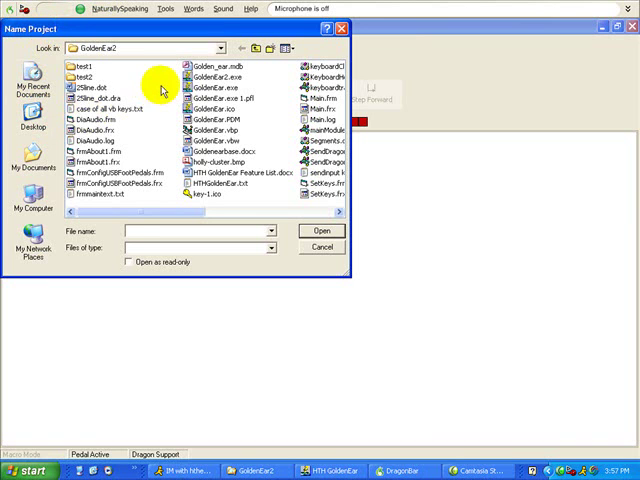
{"action": "mouse_move", "coordinate": [114, 160]}
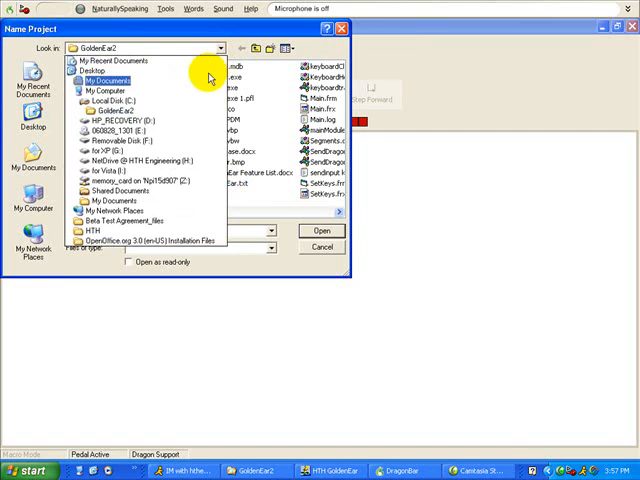
{"action": "left_click", "coordinate": [110, 108]}
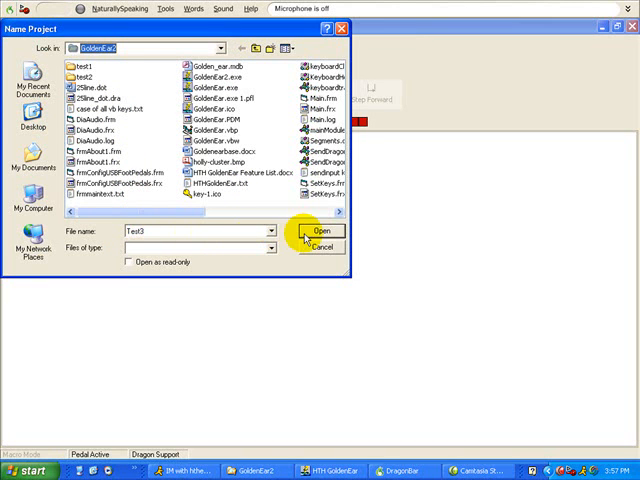
{"action": "left_click", "coordinate": [320, 232]}
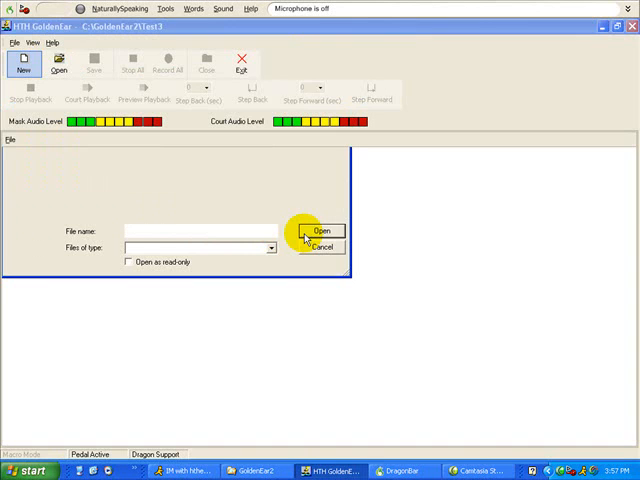
Step: Hide the Word Toolbar so test3 shows as a plain blank transcript page
{"action": "left_click", "coordinate": [320, 230]}
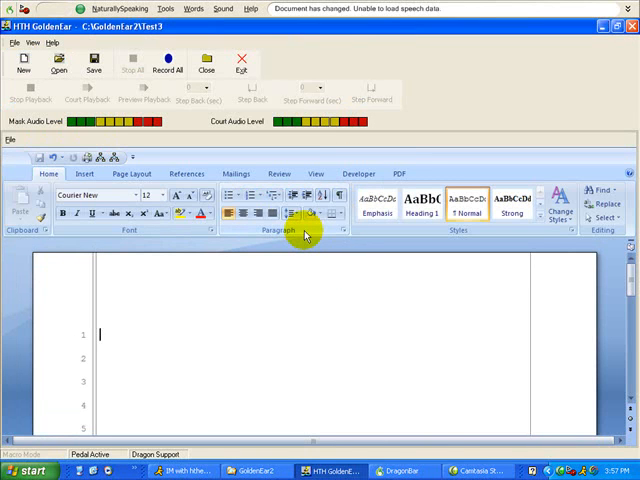
{"action": "mouse_move", "coordinate": [302, 292]}
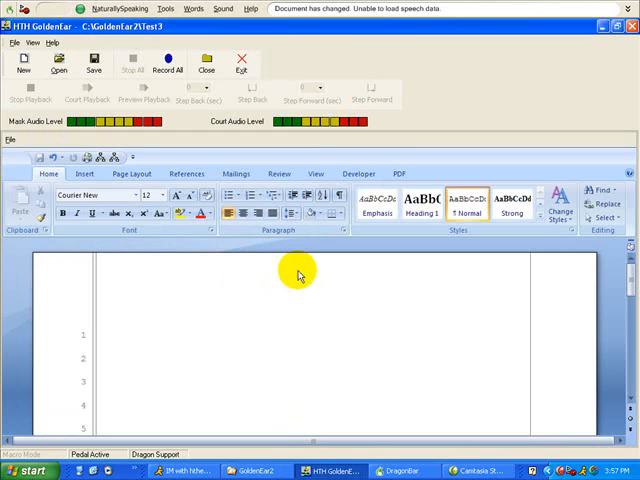
{"action": "mouse_move", "coordinate": [164, 292]}
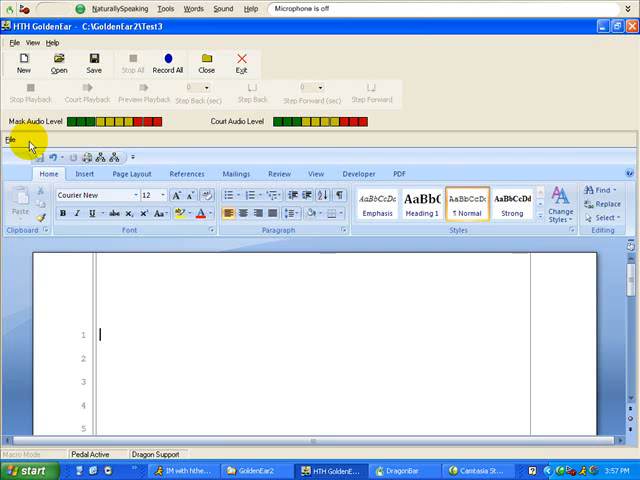
{"action": "mouse_move", "coordinate": [40, 200]}
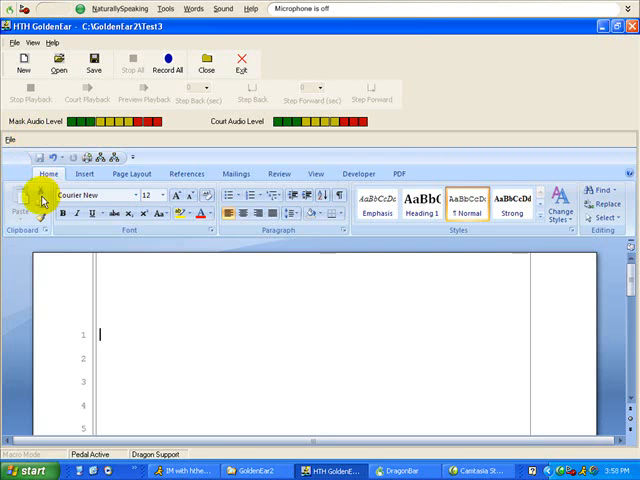
{"action": "mouse_move", "coordinate": [148, 194]}
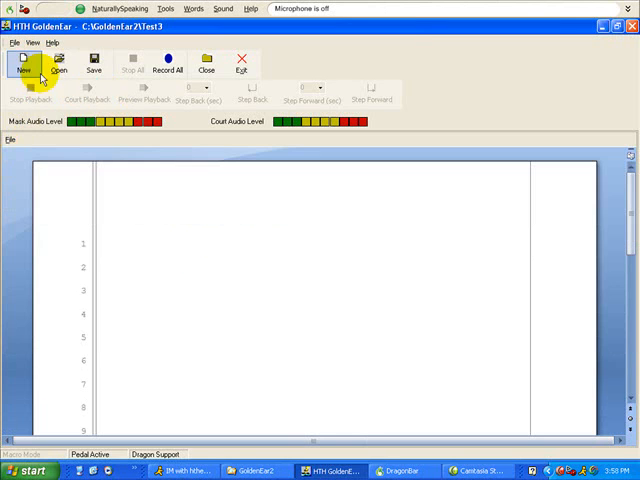
{"action": "left_click", "coordinate": [32, 44]}
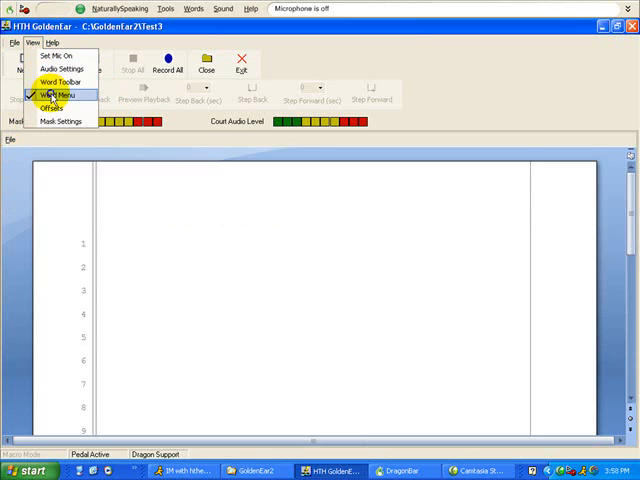
{"action": "left_click", "coordinate": [64, 92]}
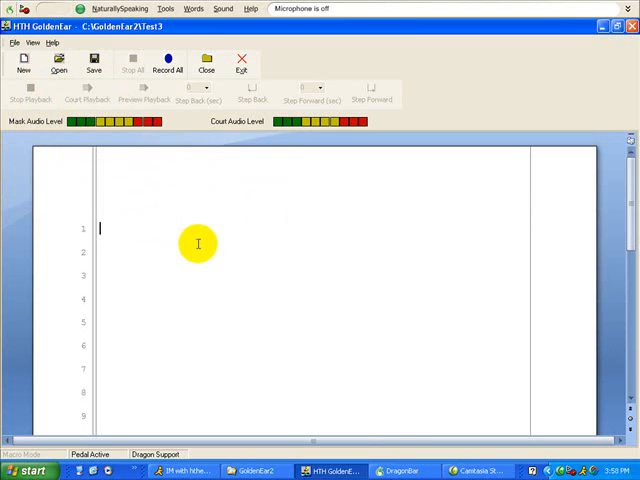
{"action": "mouse_move", "coordinate": [166, 240]}
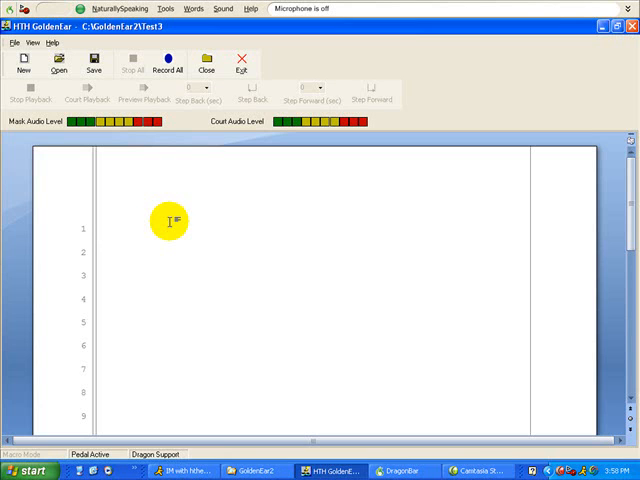
{"action": "mouse_move", "coordinate": [172, 284]}
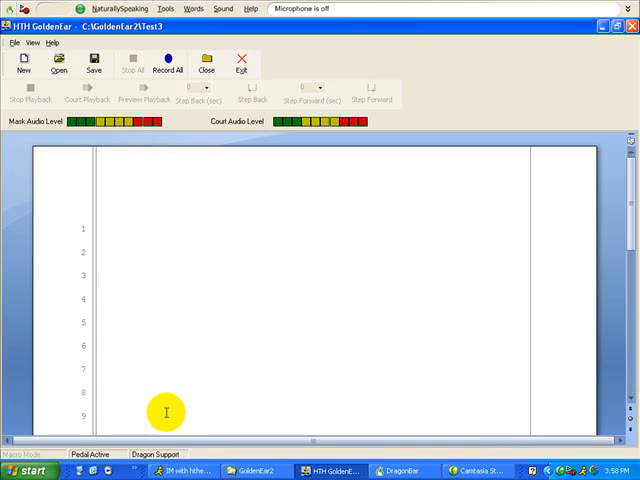
{"action": "left_click", "coordinate": [170, 62]}
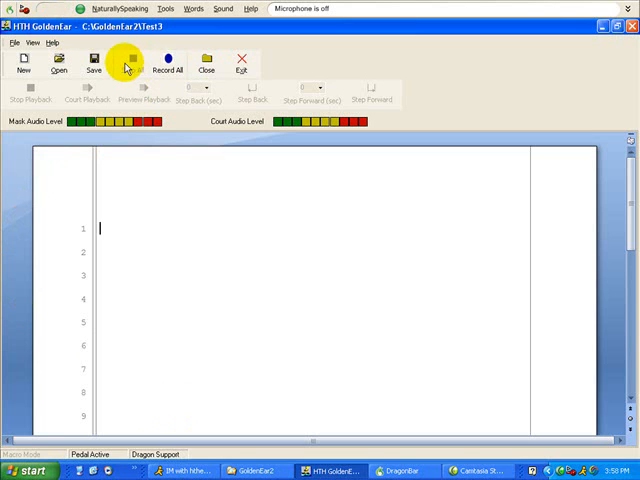
{"action": "mouse_move", "coordinate": [132, 64]}
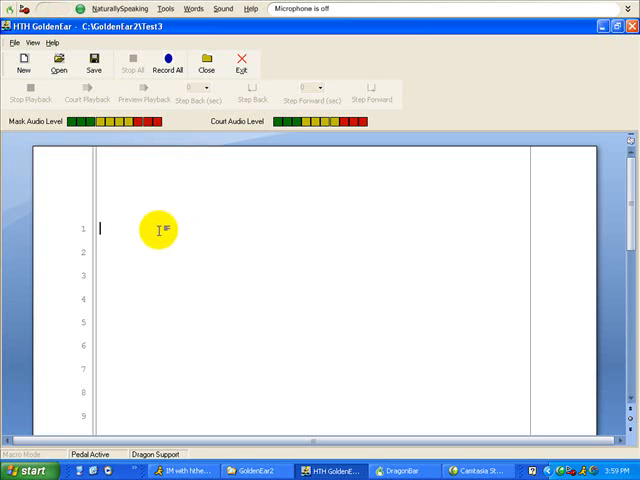
{"action": "mouse_move", "coordinate": [222, 302]}
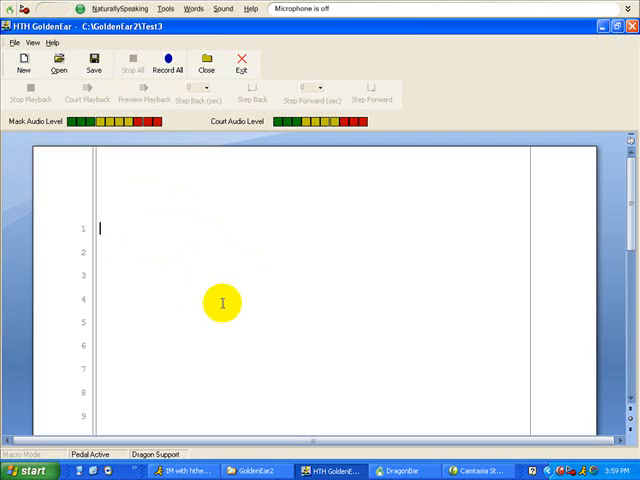
{"action": "mouse_move", "coordinate": [236, 324]}
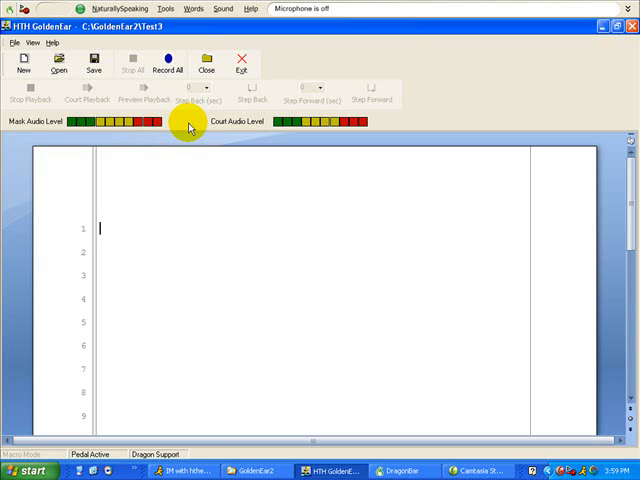
Step: Start Record All and dictate 'Question: where were you on the evening of such number 20 at 1999?'
{"action": "left_click", "coordinate": [170, 68]}
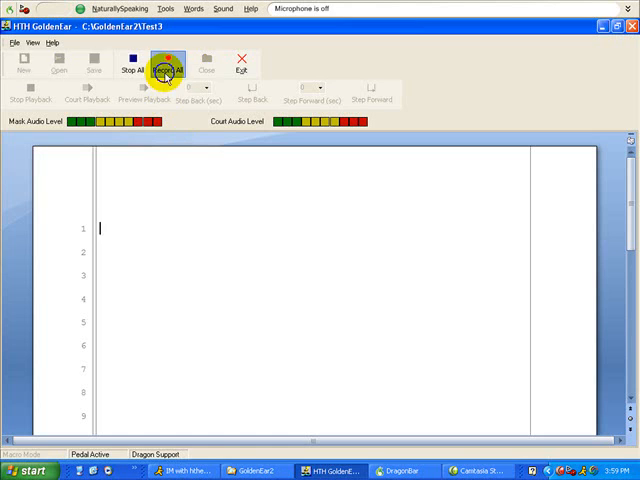
{"action": "left_click", "coordinate": [168, 64]}
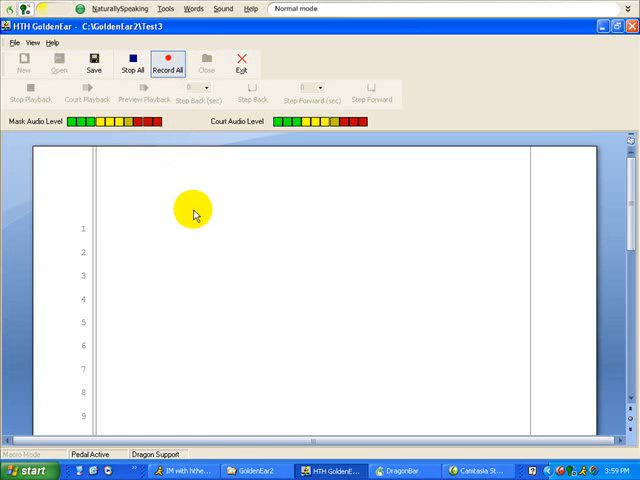
{"action": "type", "text": "Question"}
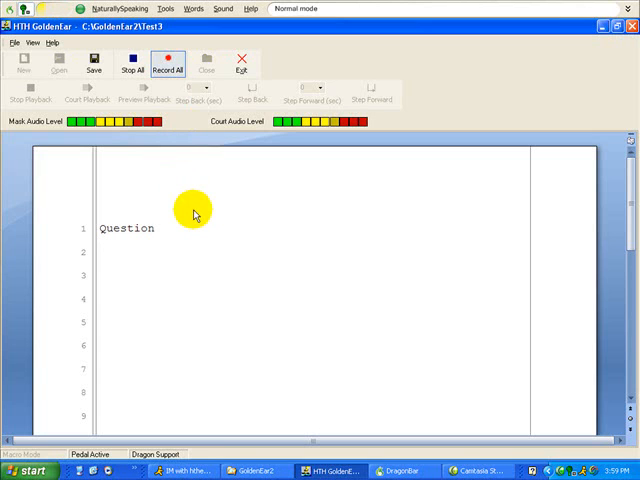
{"action": "type", "text": ":"}
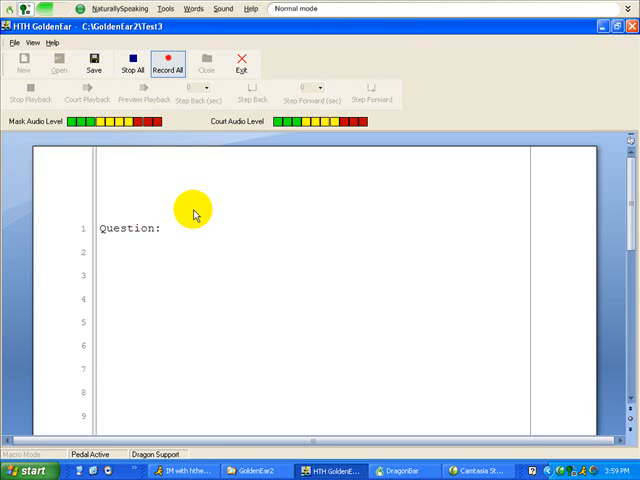
{"action": "type", "text": "where were you"}
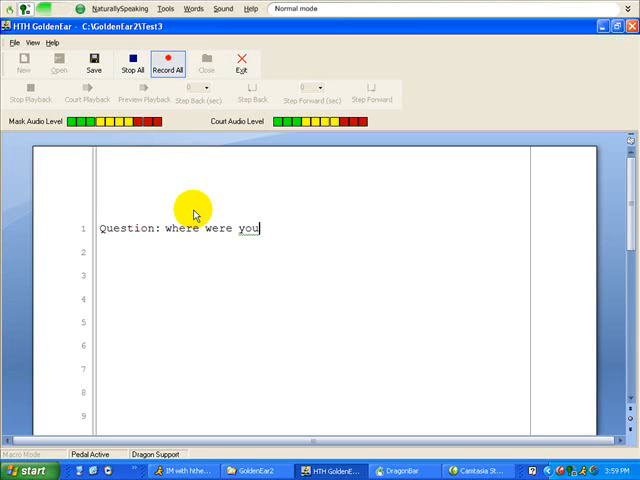
{"action": "type", "text": "on the evening of such number 20 at"}
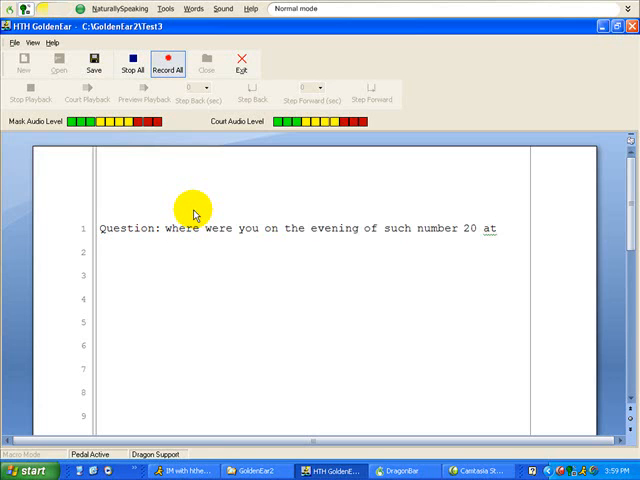
{"action": "type", "text": "1999?"}
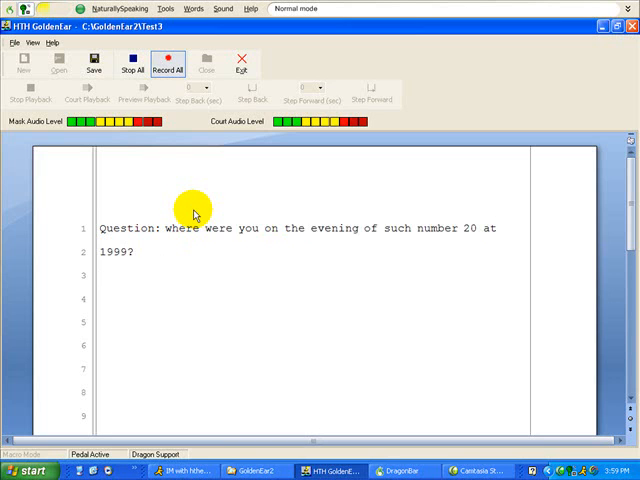
Step: Dictate 'Answer I was on vacation with my family in Maine.'
{"action": "type", "text": "Answer:"}
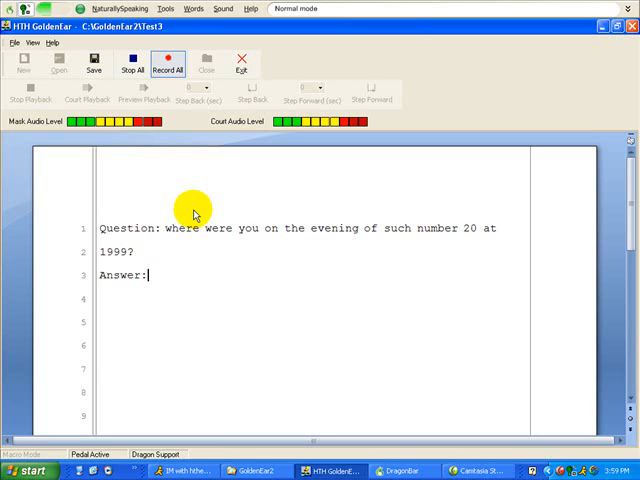
{"action": "type", "text": "I was on vacation with my family"}
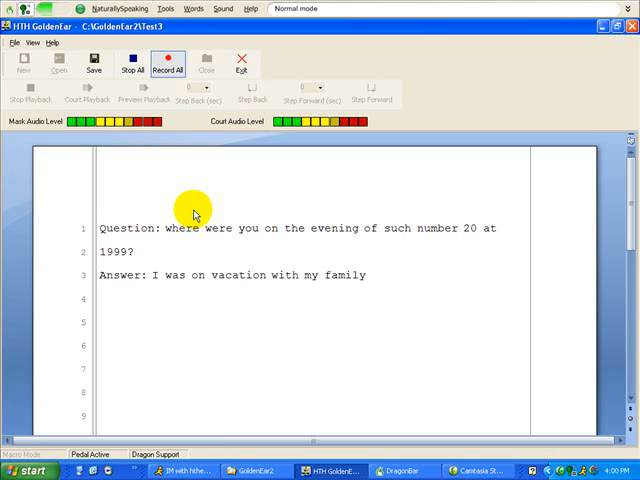
{"action": "type", "text": "in Maine"}
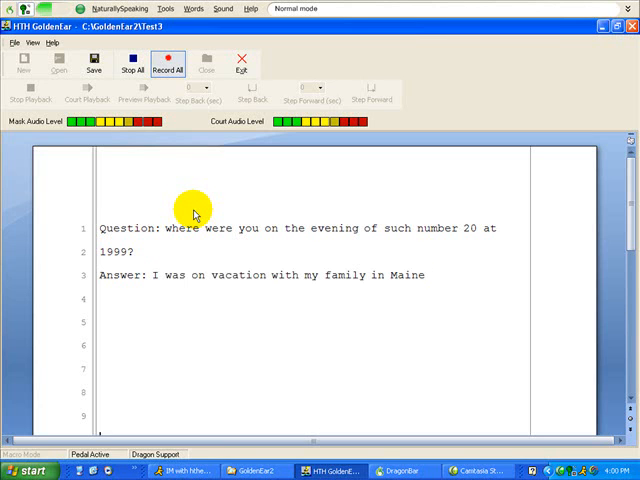
{"action": "type", "text": "."}
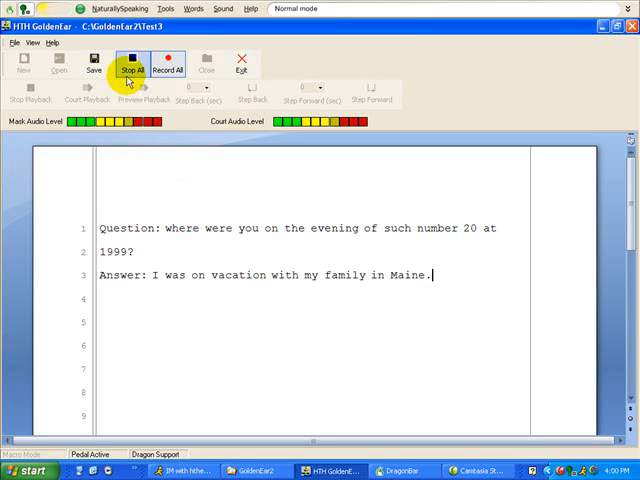
Step: Stop recording, play back the Question lines' court audio, then stop playback and clear the selection
{"action": "left_click", "coordinate": [134, 64]}
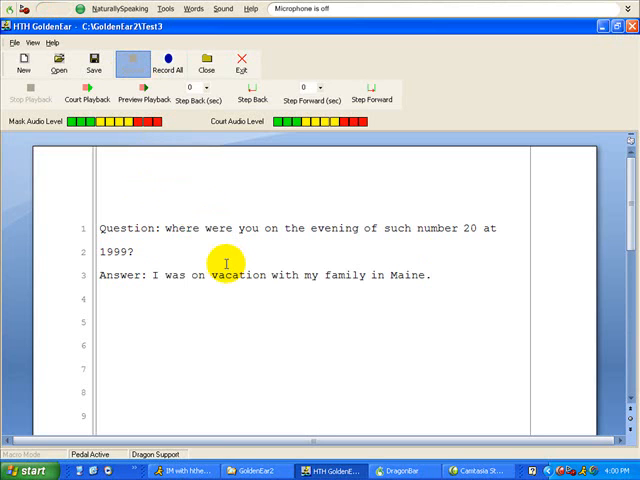
{"action": "mouse_move", "coordinate": [208, 242]}
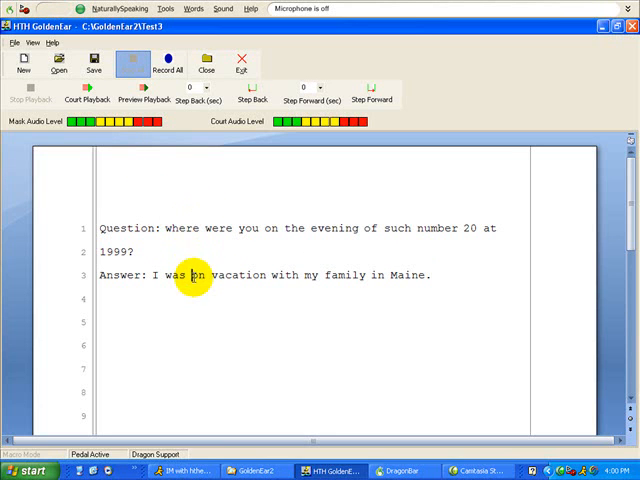
{"action": "mouse_move", "coordinate": [444, 288]}
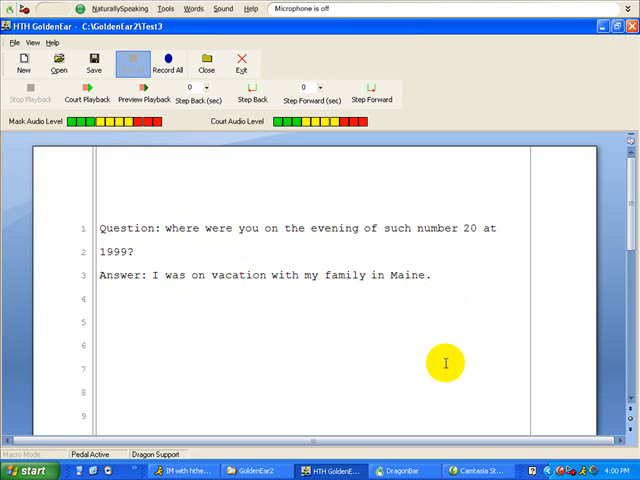
{"action": "mouse_move", "coordinate": [444, 396]}
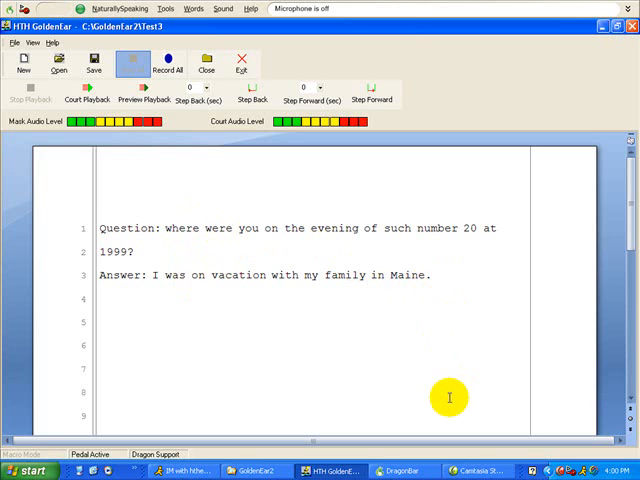
{"action": "mouse_move", "coordinate": [364, 288]}
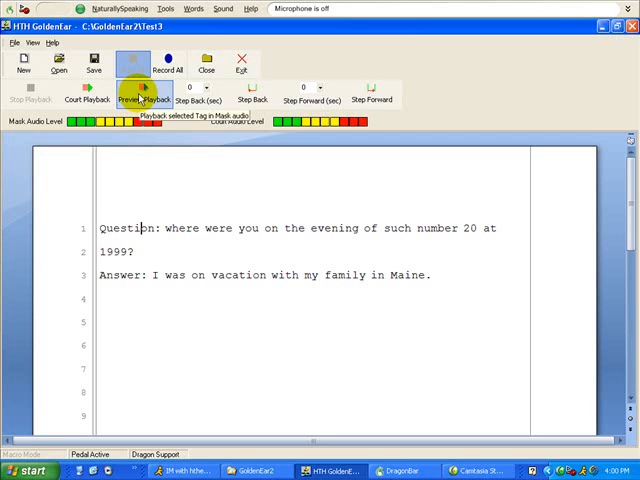
{"action": "left_click", "coordinate": [136, 96]}
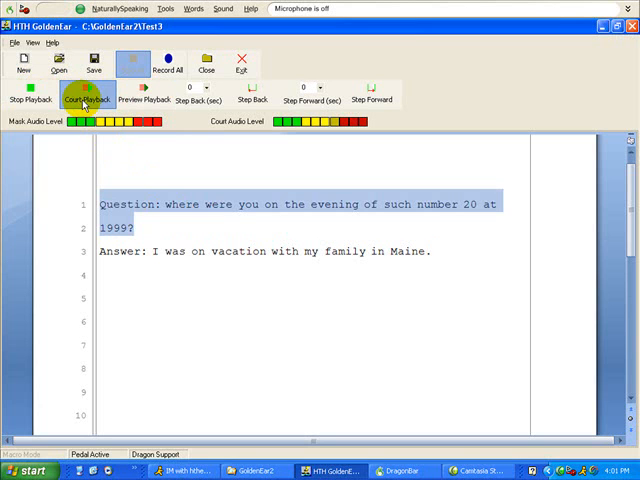
{"action": "left_click", "coordinate": [80, 92]}
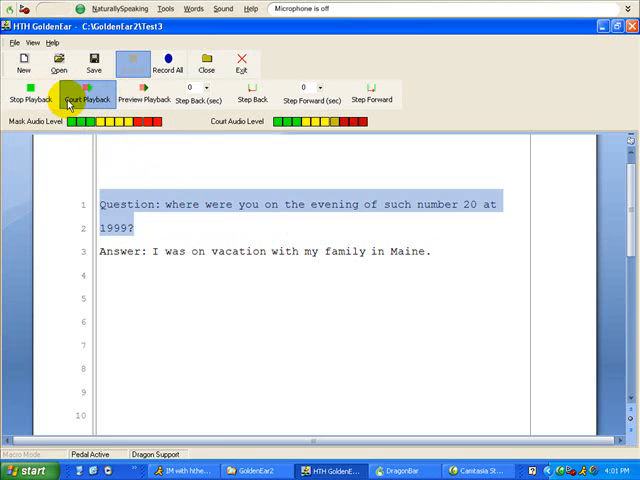
{"action": "left_click", "coordinate": [36, 92]}
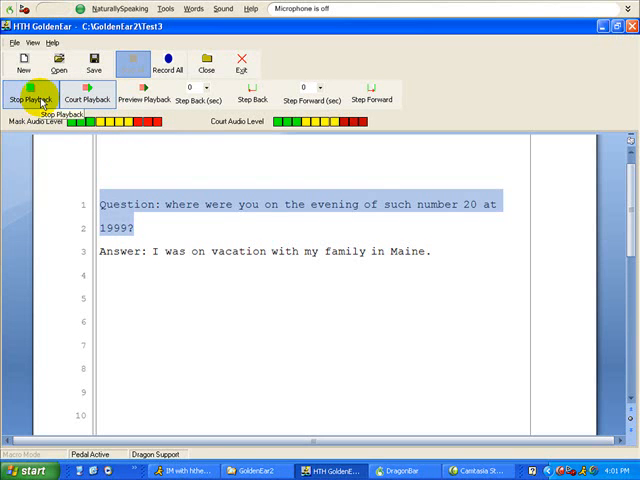
{"action": "left_click", "coordinate": [30, 96]}
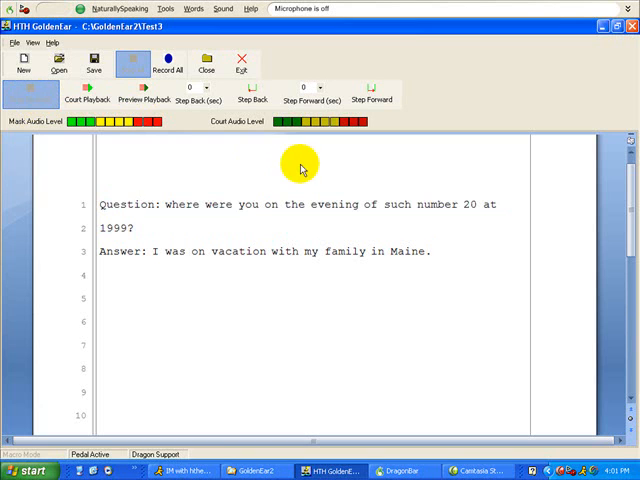